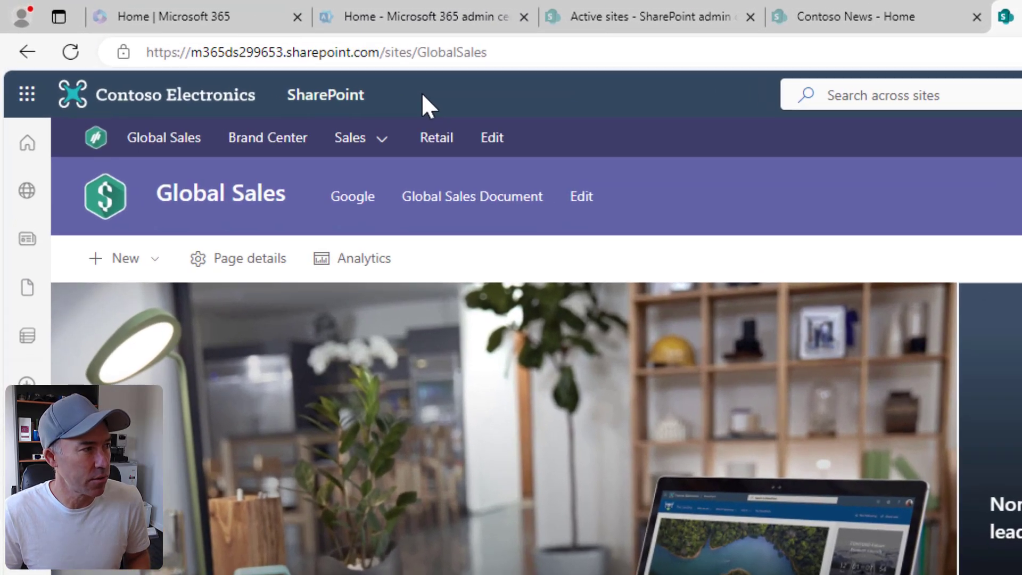
pyautogui.moveTo(299, 184)
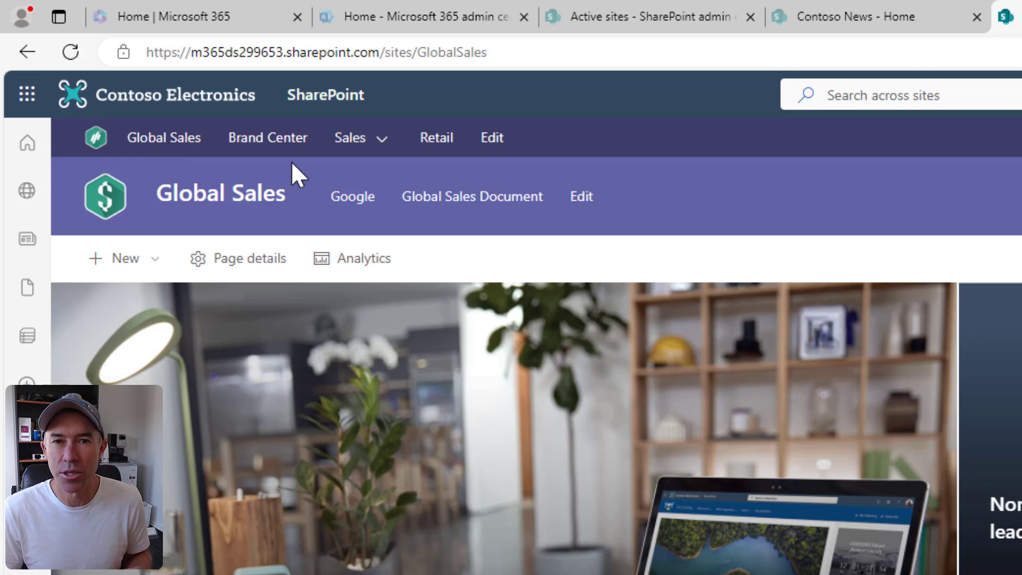
pyautogui.moveTo(341, 164)
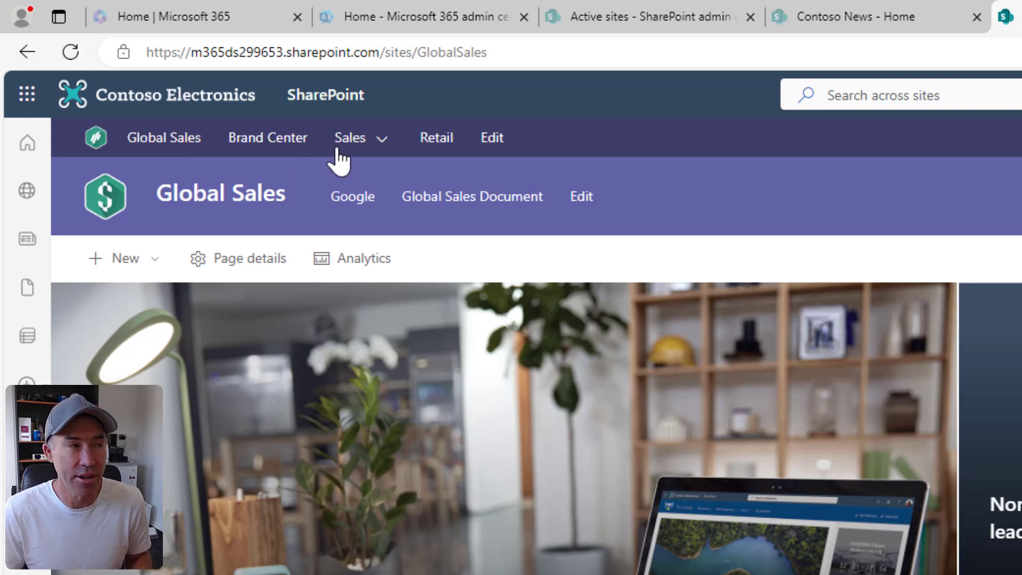
# Open Retail Operations from the Sales dropdown in the Global Sales hub navigation
pyautogui.click(351, 137)
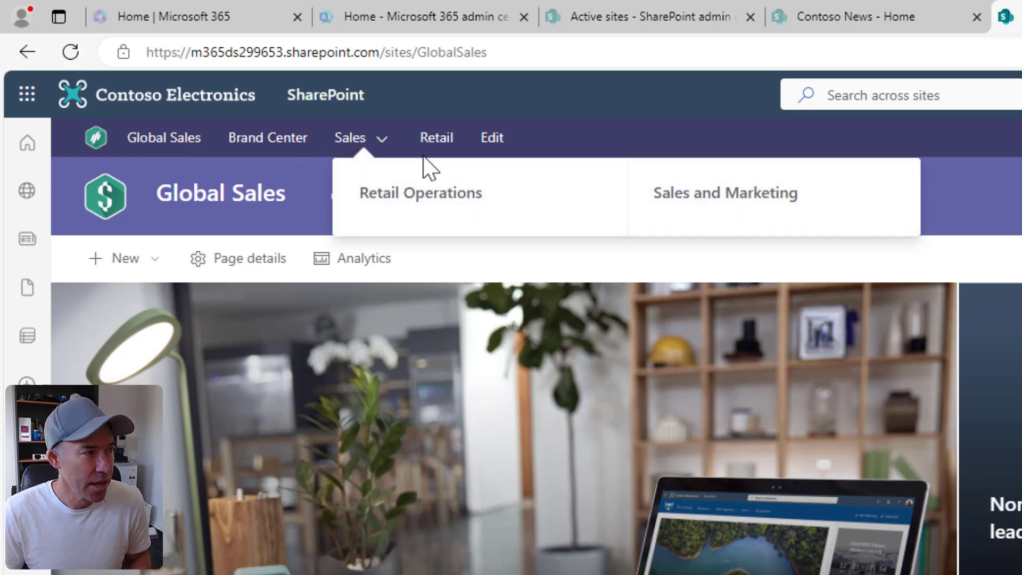
pyautogui.click(419, 192)
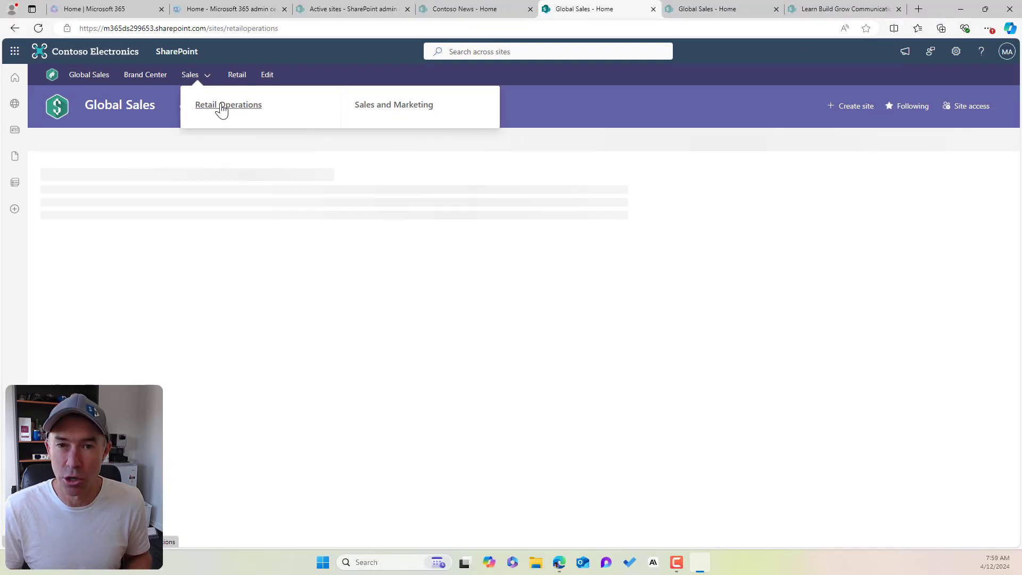
pyautogui.click(227, 104)
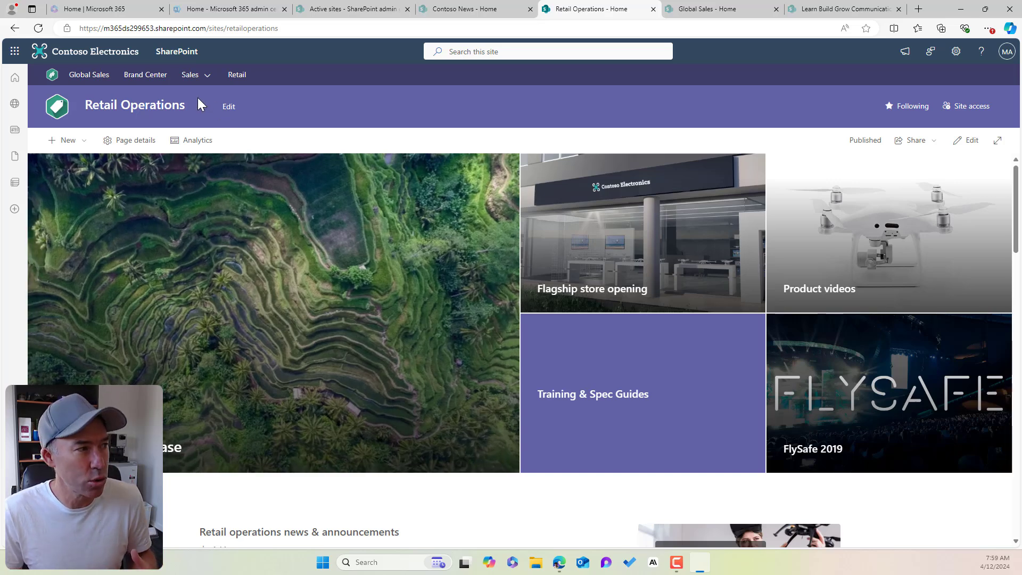
pyautogui.moveTo(186, 80)
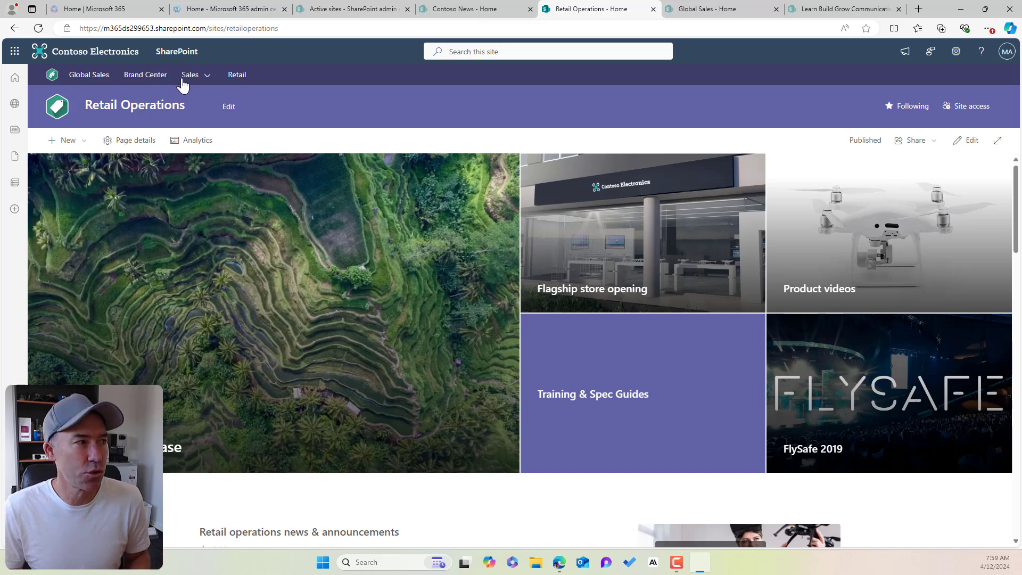
pyautogui.click(205, 75)
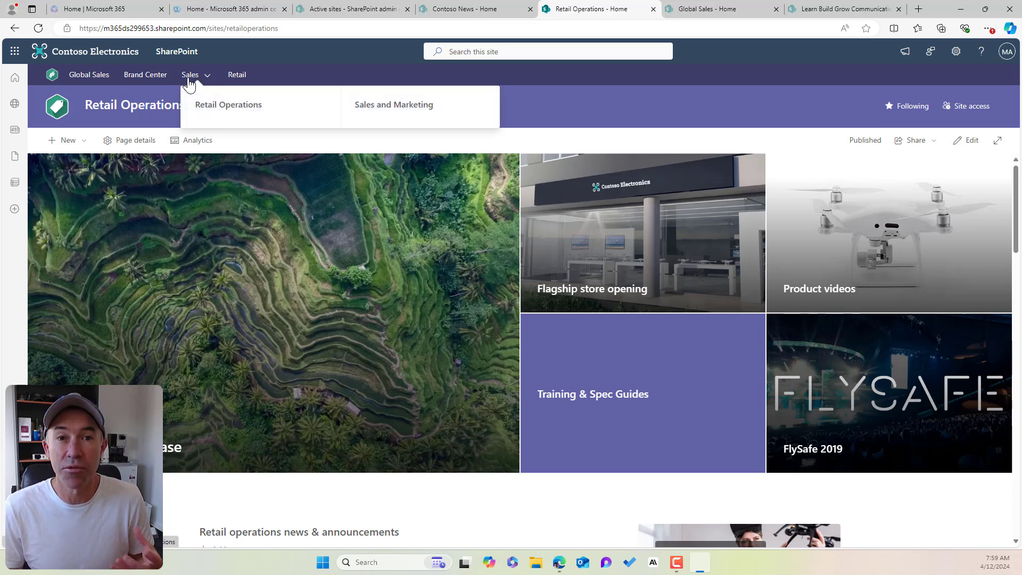
# Choose Sales and Marketing from the hub's Sales links on Retail Operations
pyautogui.click(394, 104)
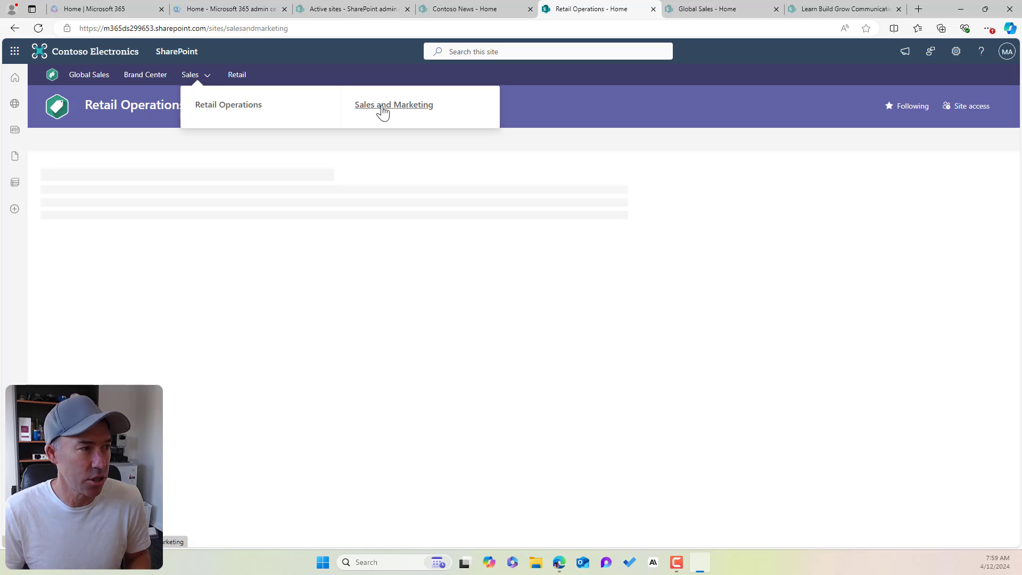
pyautogui.click(393, 104)
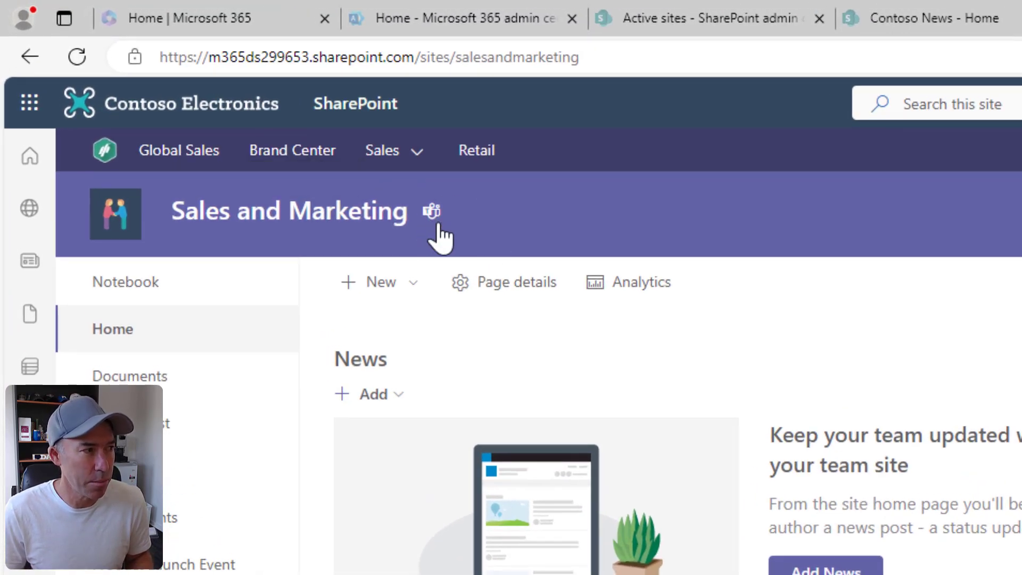
pyautogui.moveTo(431, 210)
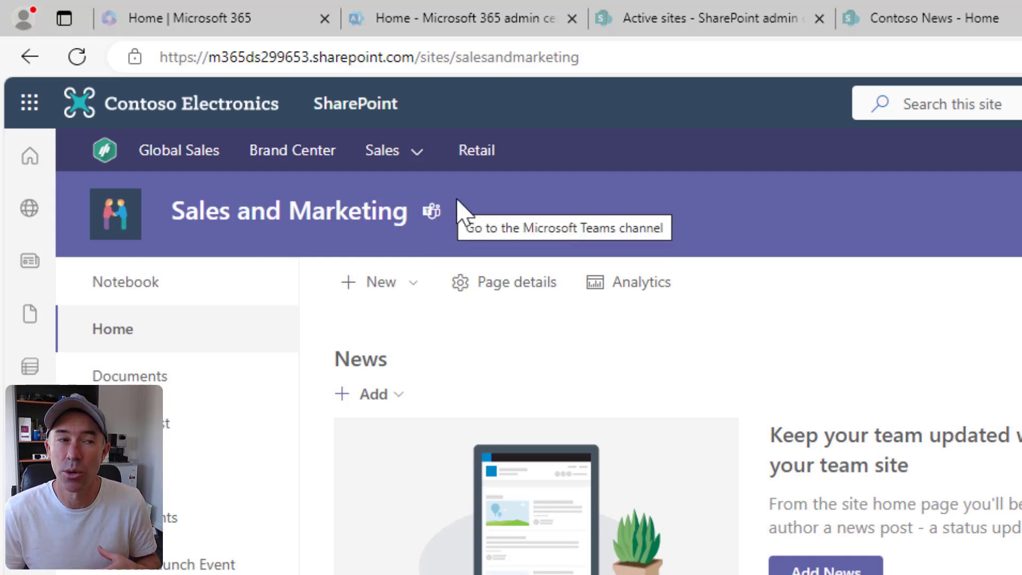
pyautogui.moveTo(547, 216)
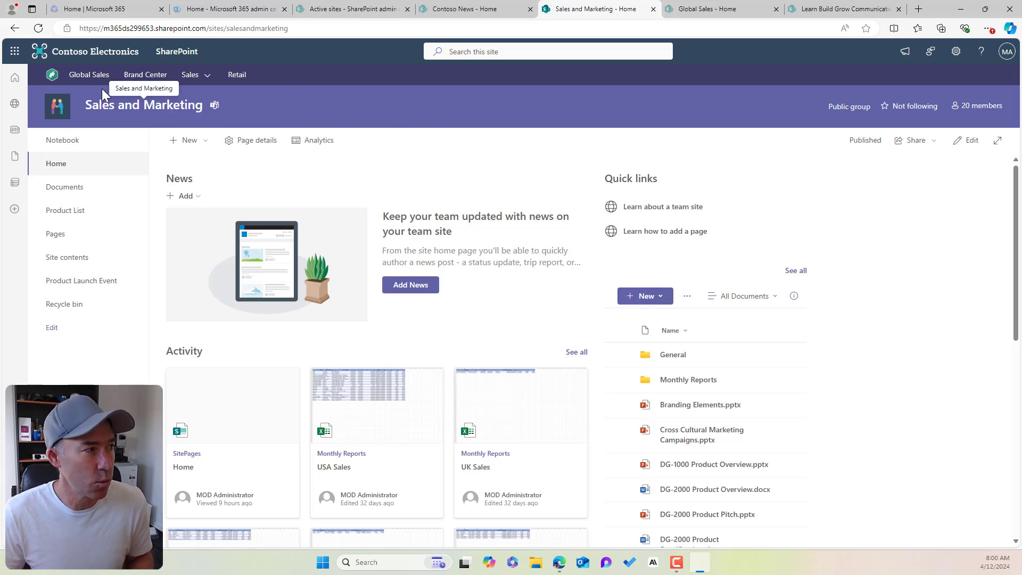
pyautogui.moveTo(178, 123)
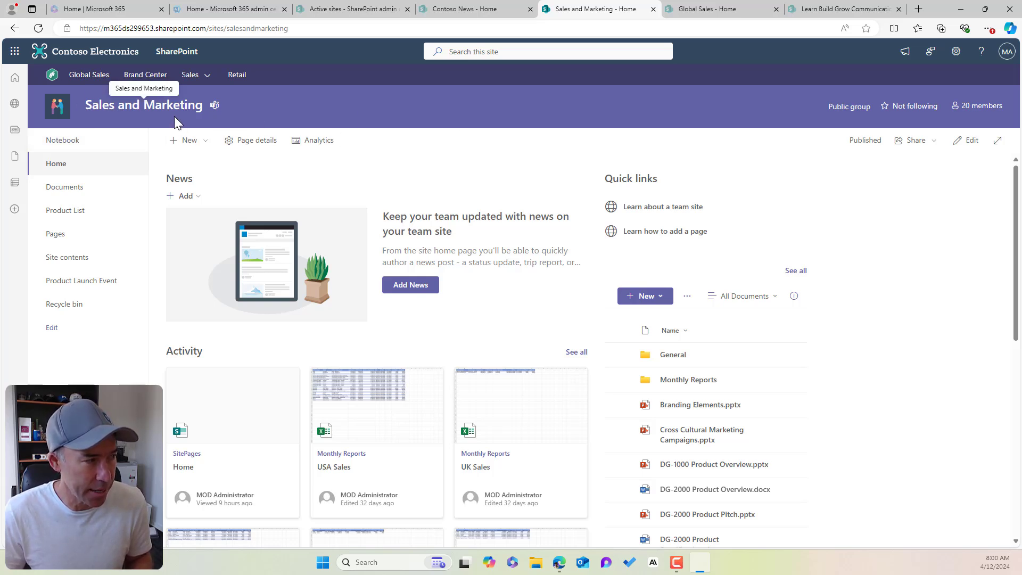
pyautogui.moveTo(327, 106)
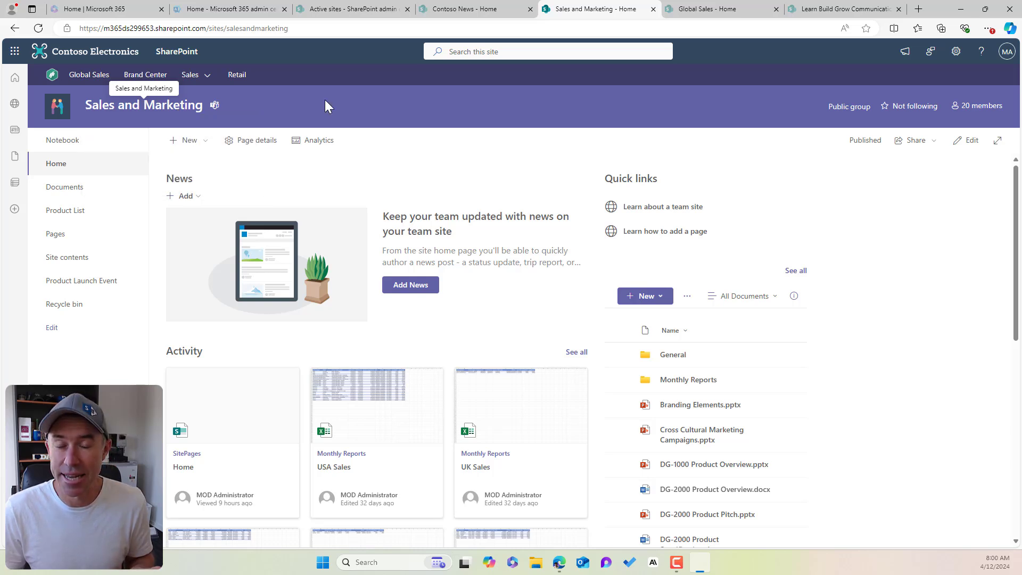
pyautogui.moveTo(104, 99)
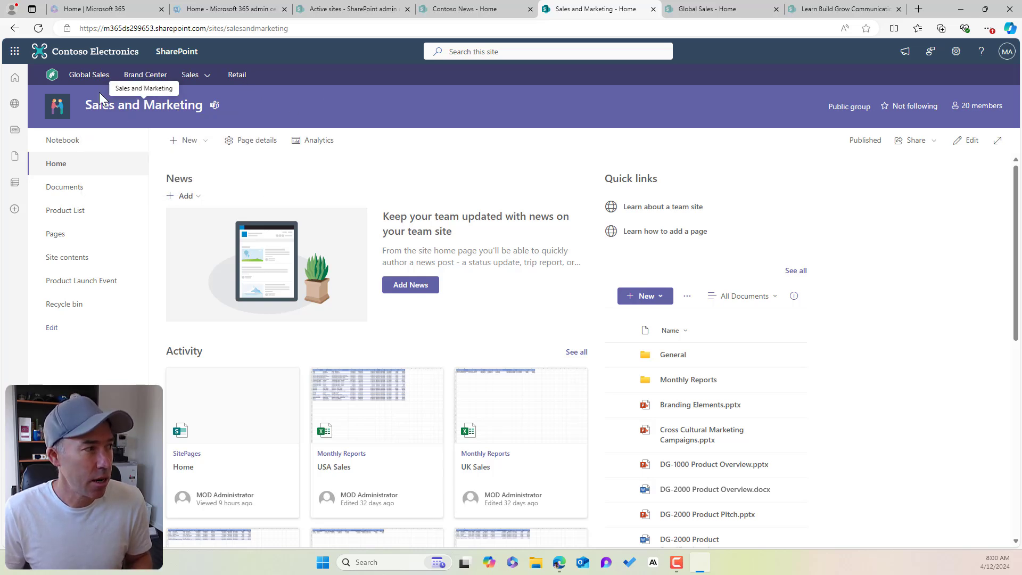
# Return to Global Sales, enable hub navigation audience targeting, and save
pyautogui.click(89, 74)
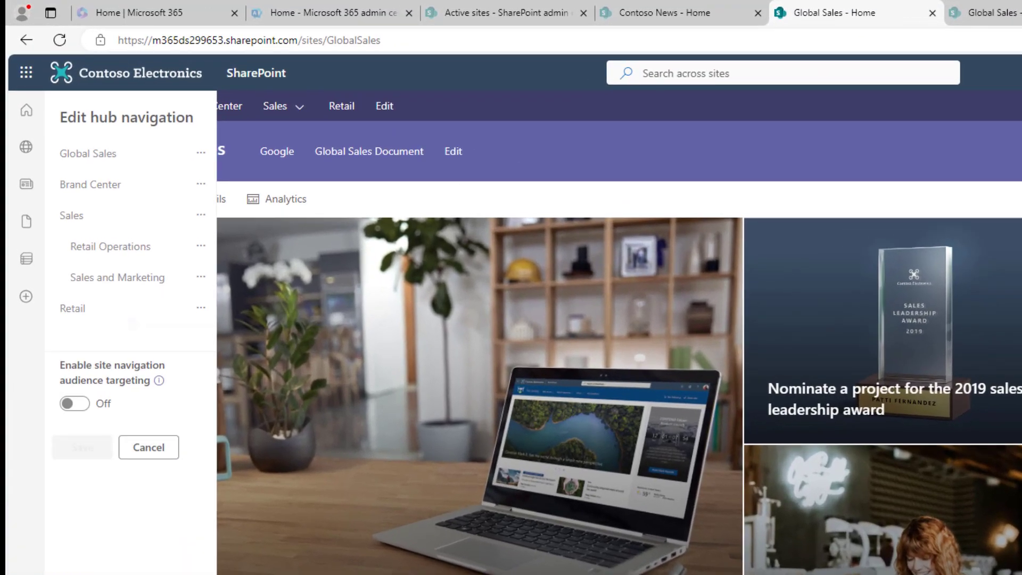
pyautogui.moveTo(124, 383)
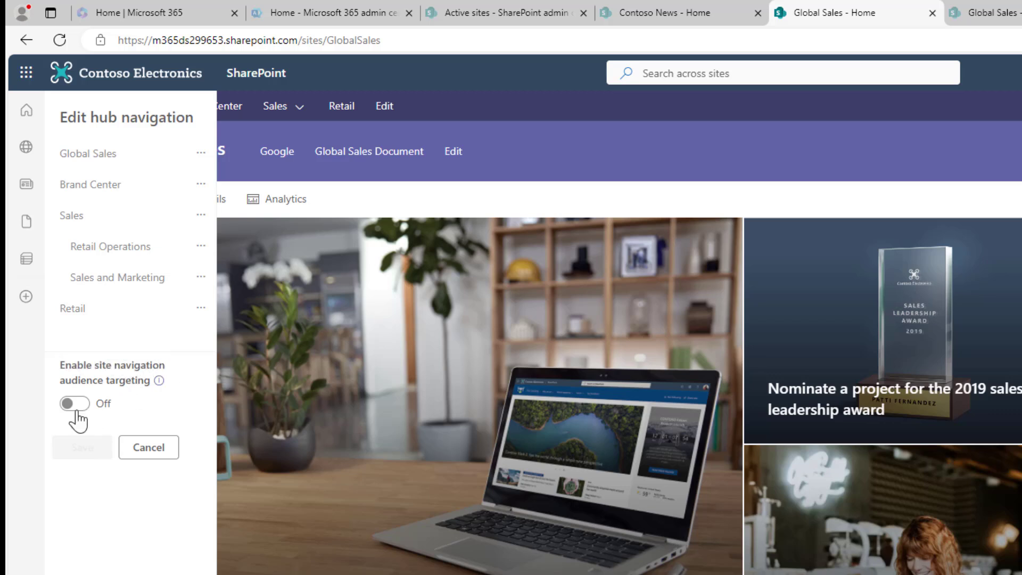
pyautogui.click(74, 403)
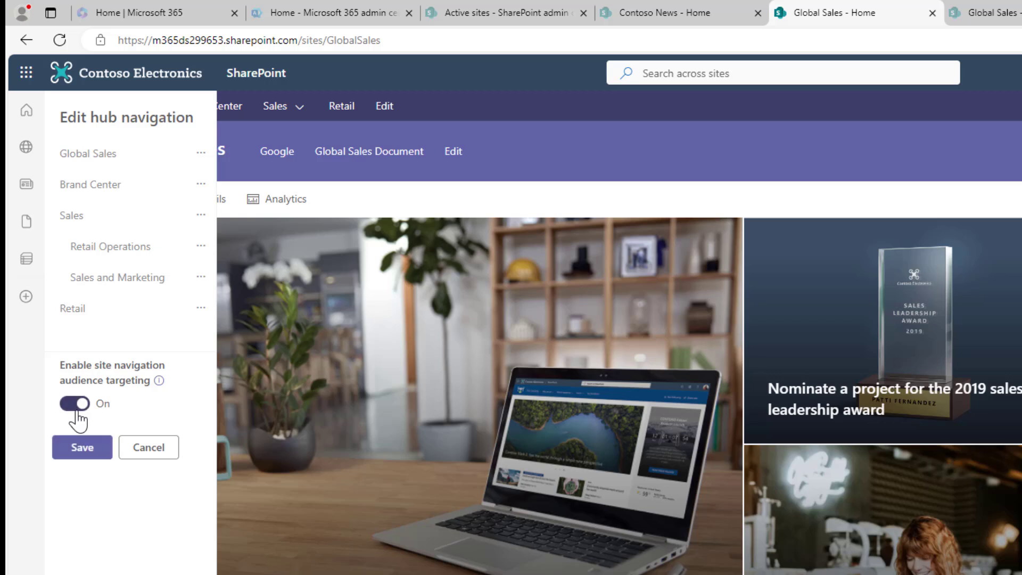
pyautogui.click(82, 447)
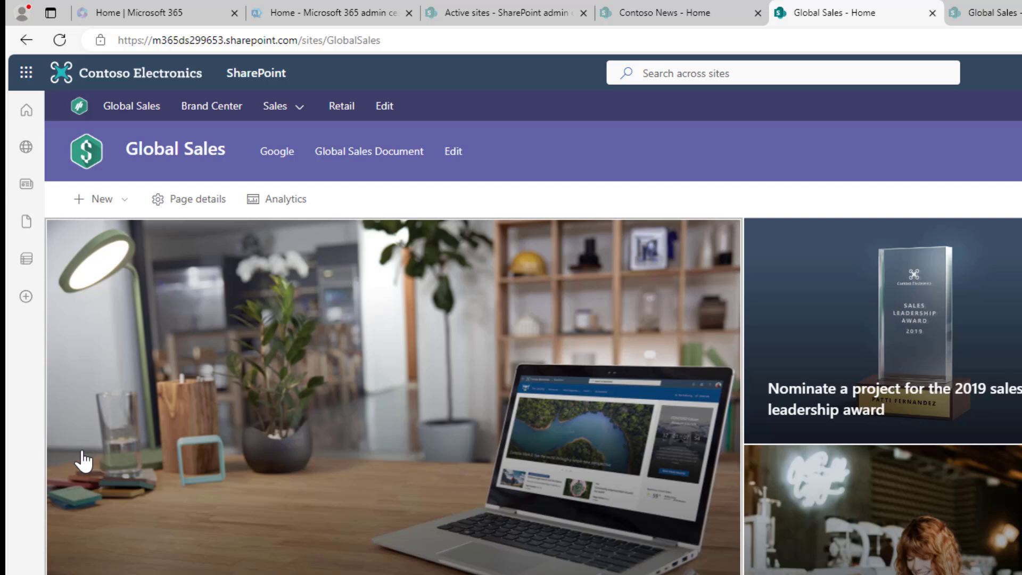
pyautogui.moveTo(190, 309)
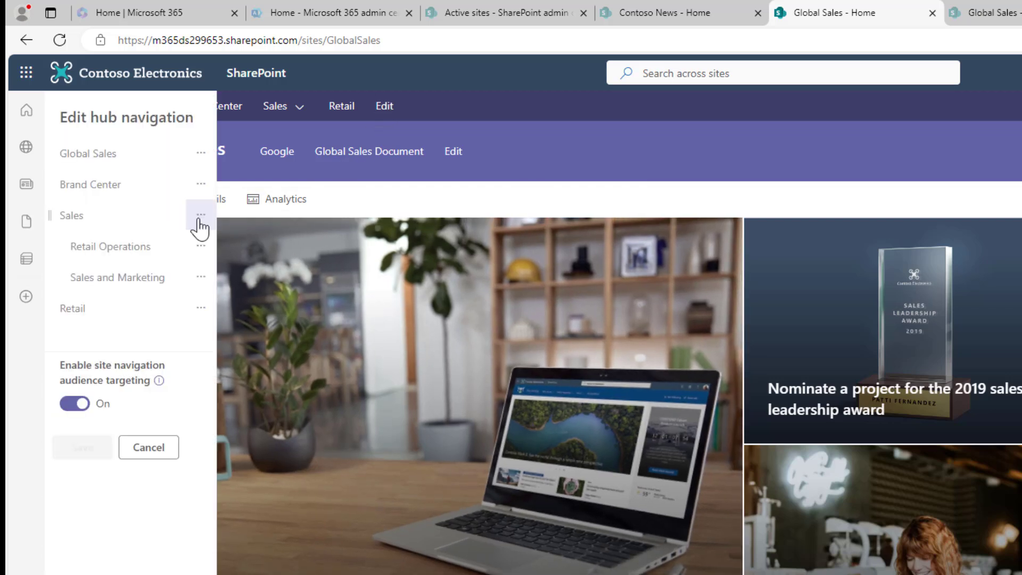
# Start a new hub navigation link below Retail and fetch the Sales and Marketing site address
pyautogui.click(130, 324)
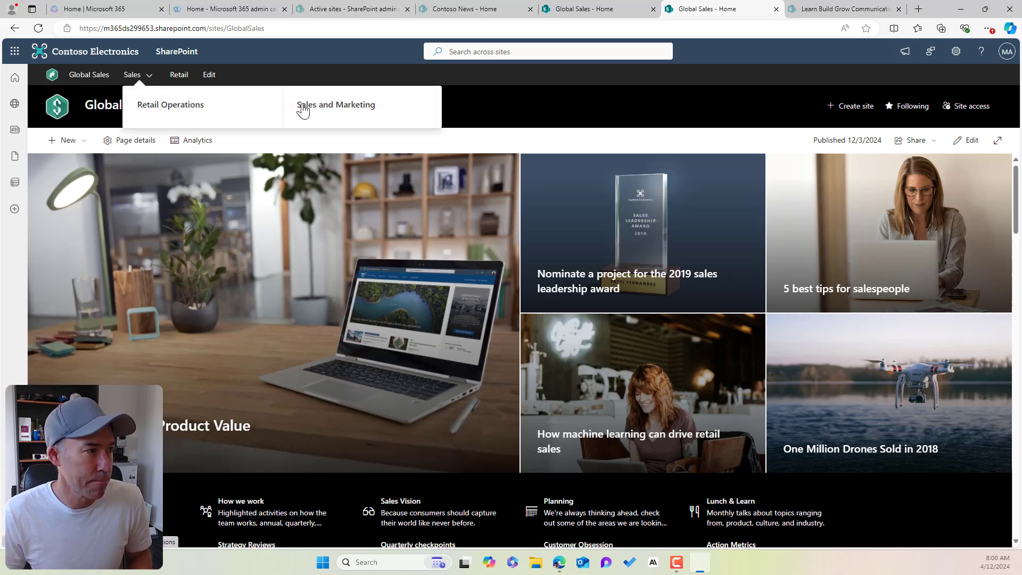
pyautogui.click(335, 104)
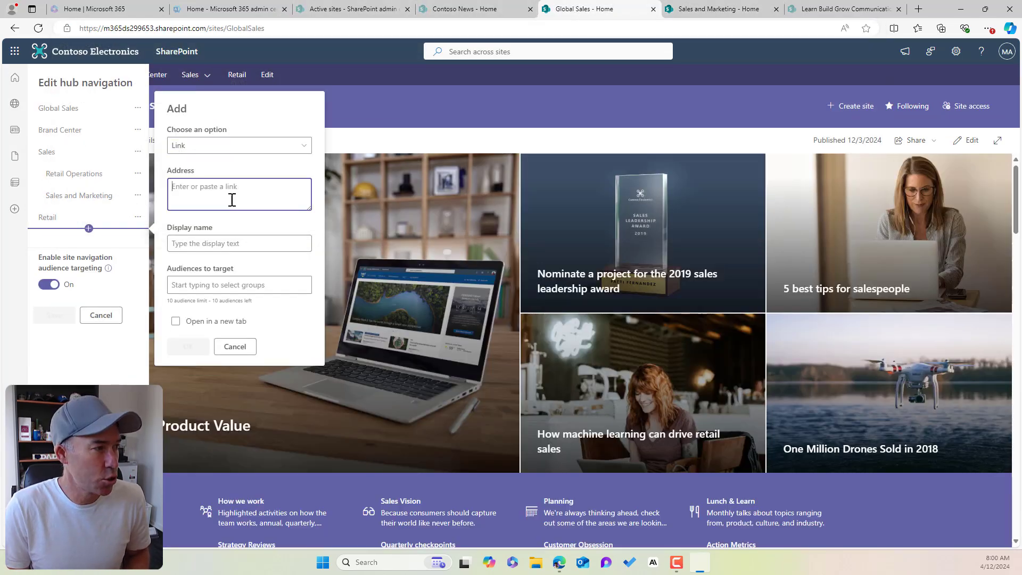
# Give the new link the display name padlock emoji plus 'Sales and Marketing'
pyautogui.write('https://m365ds299653.sharepoint.com/sites/salesandmarketing')
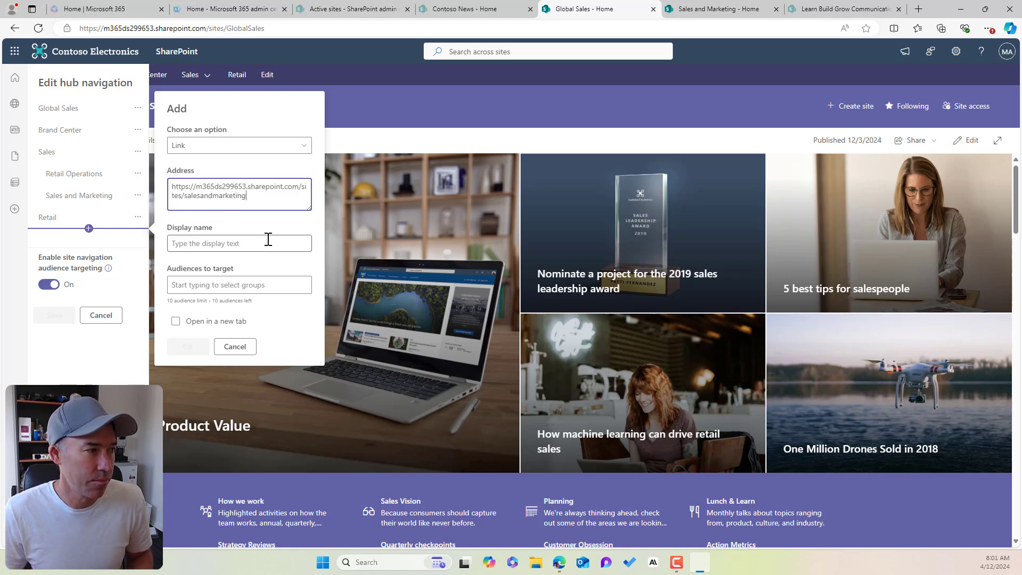
pyautogui.click(238, 243)
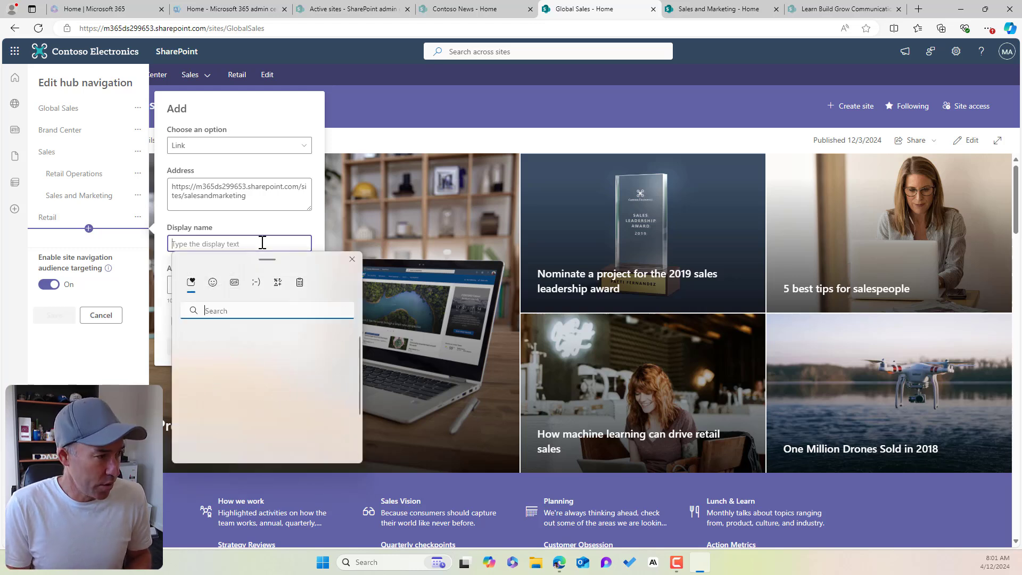
pyautogui.write('lock')
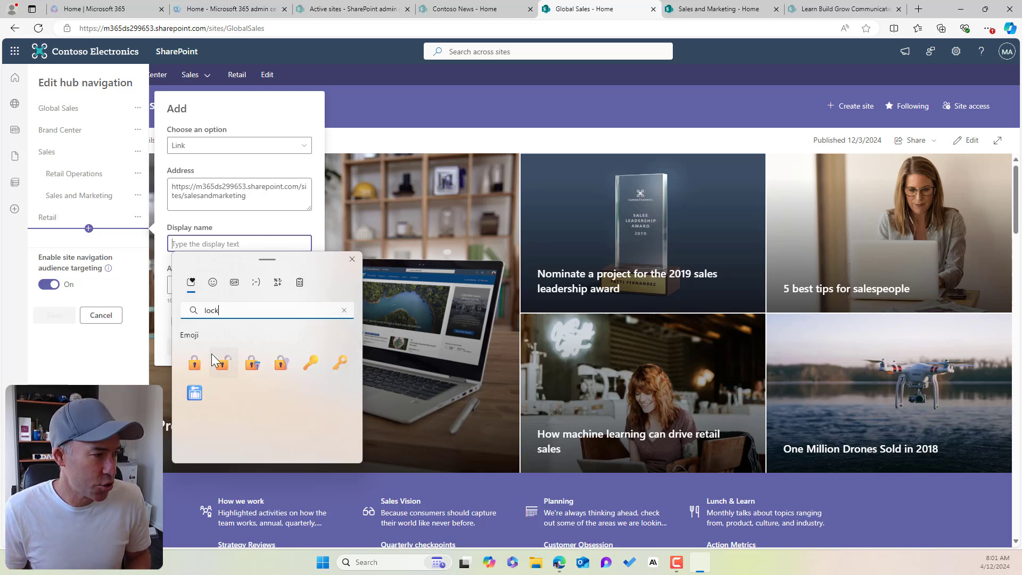
pyautogui.click(194, 362)
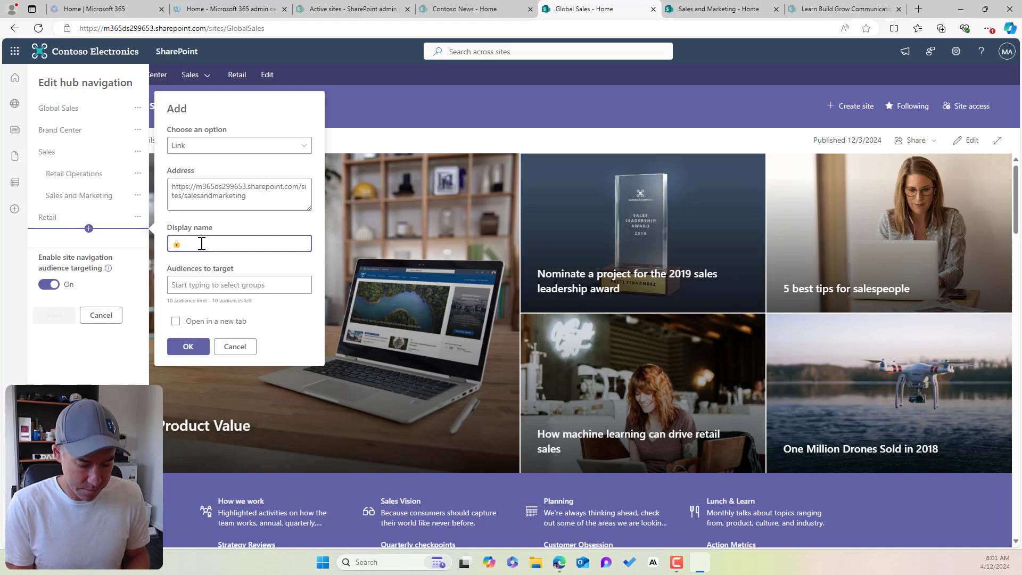
pyautogui.write('Sales and M')
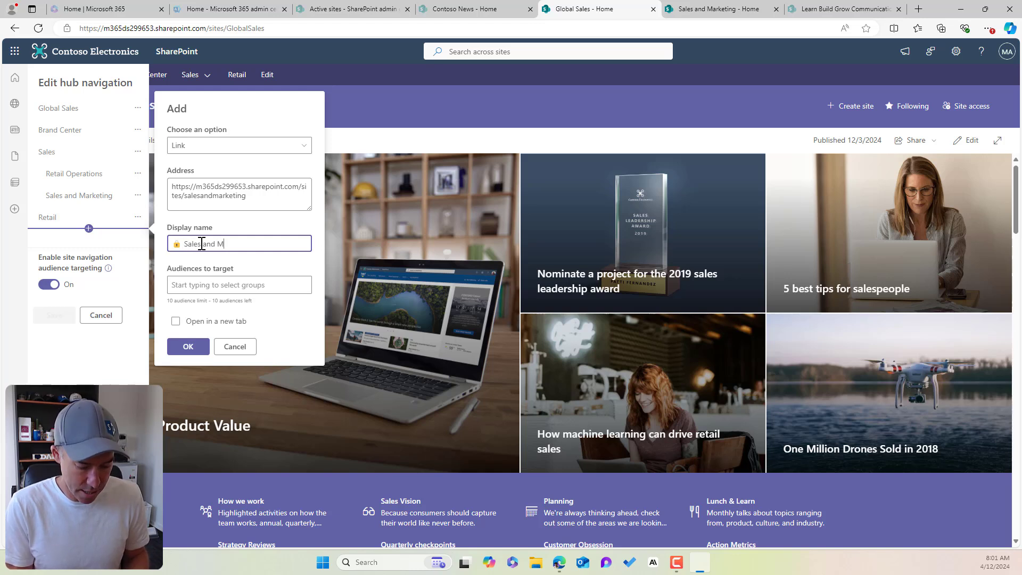
pyautogui.write('arketing')
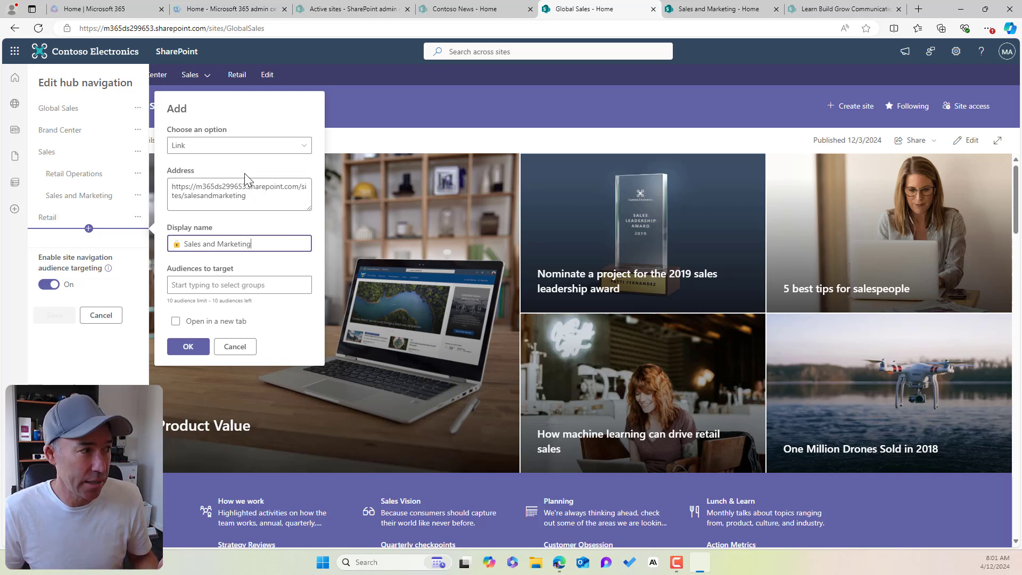
# Set the item type to Link and search audiences for 'sales and market'
pyautogui.click(239, 144)
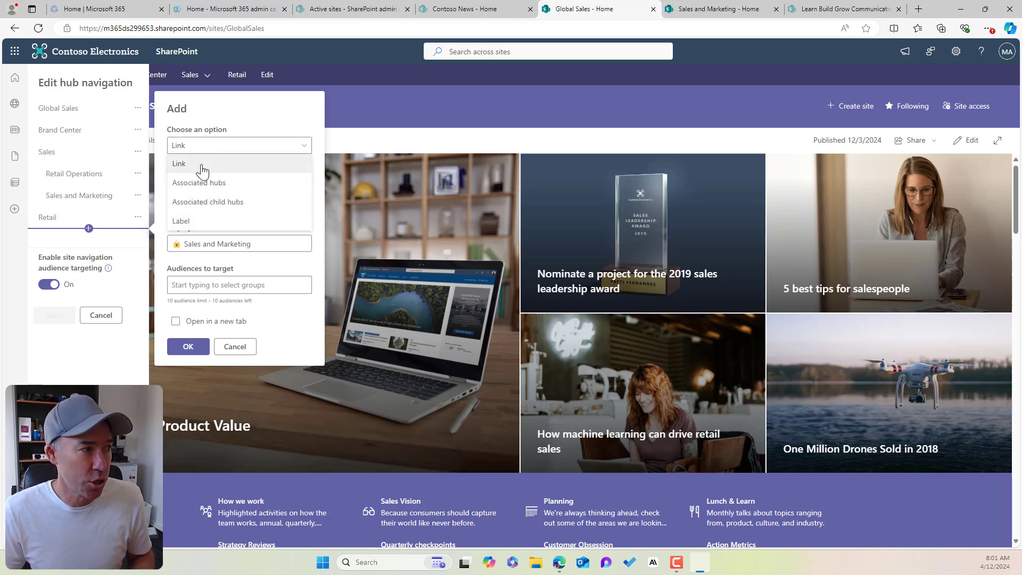
pyautogui.click(178, 164)
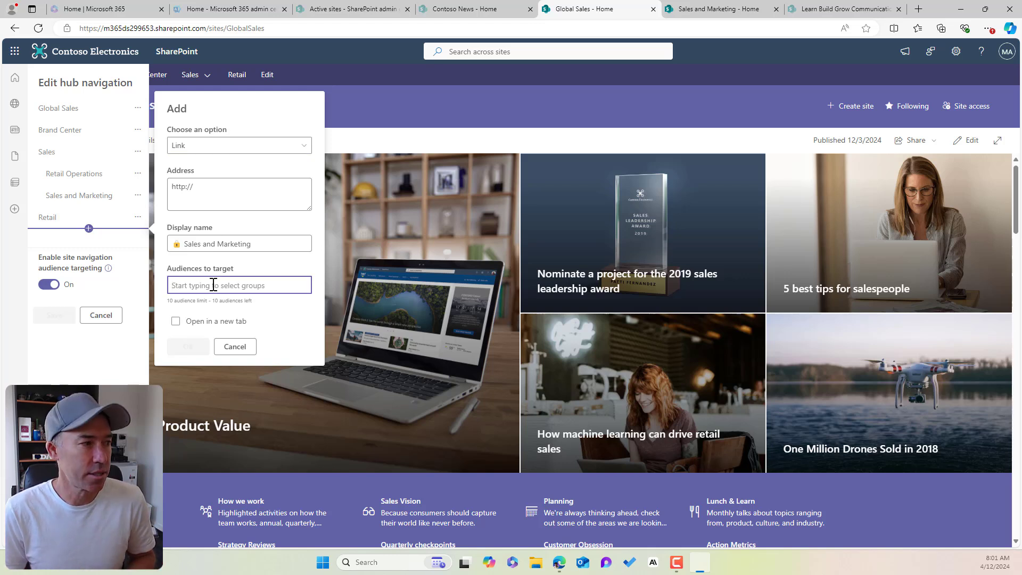
pyautogui.write('sales')
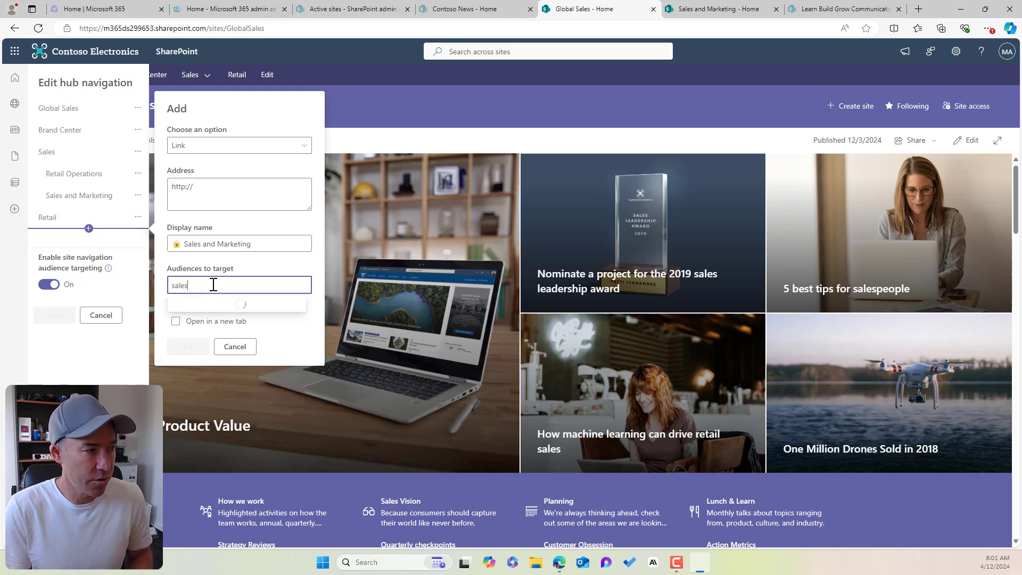
pyautogui.write('and')
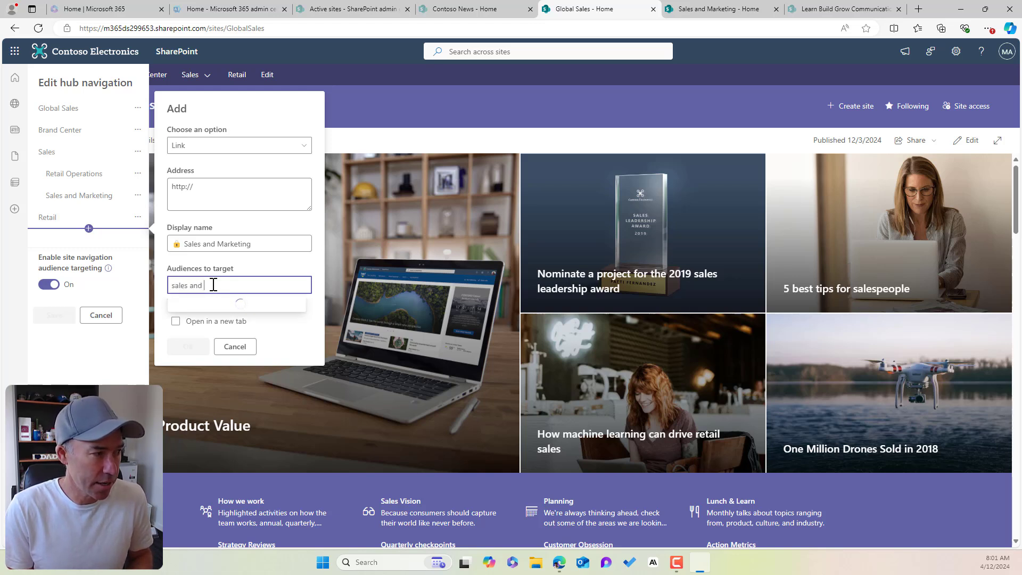
pyautogui.write('market')
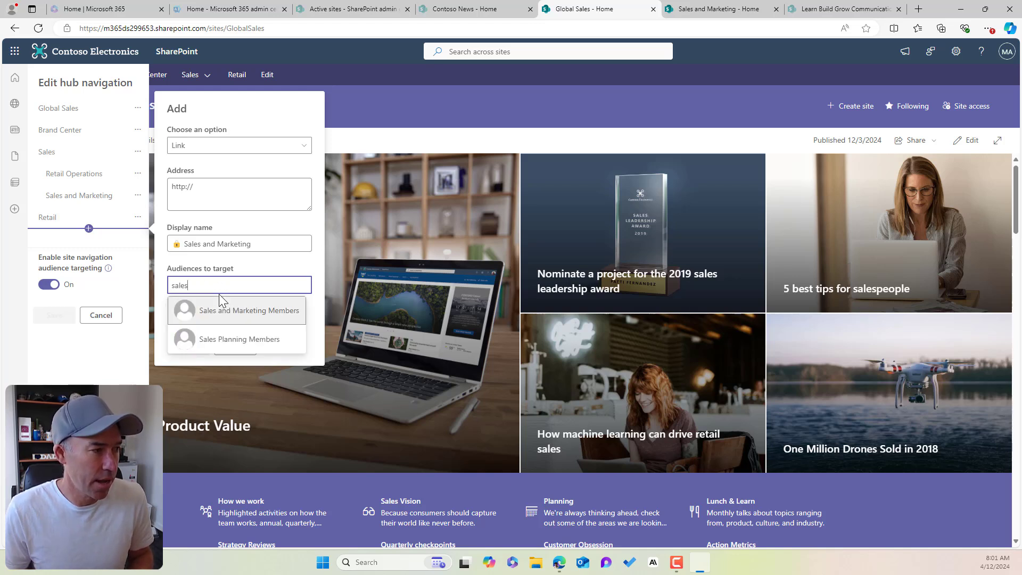
pyautogui.moveTo(234, 320)
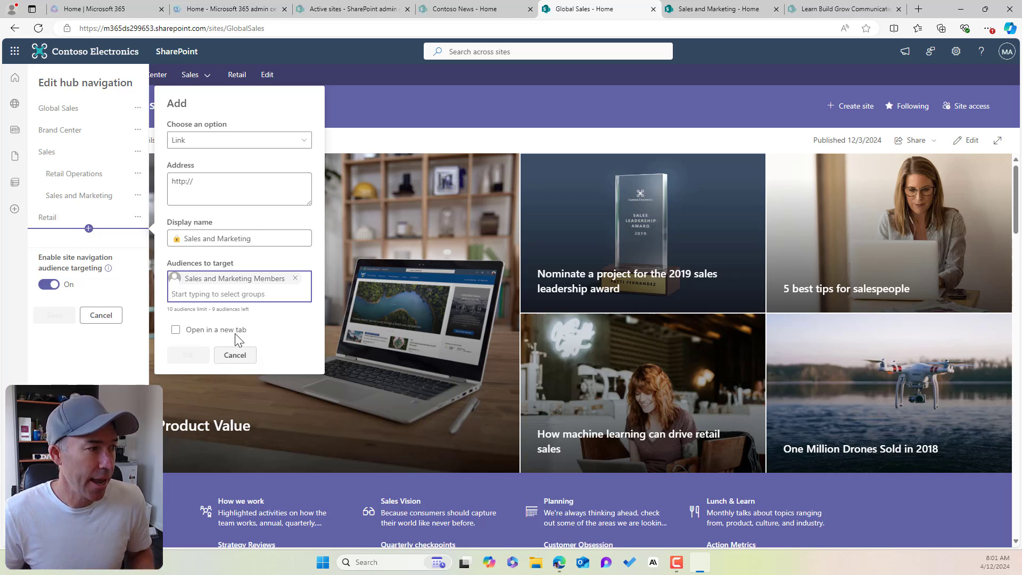
pyautogui.click(238, 184)
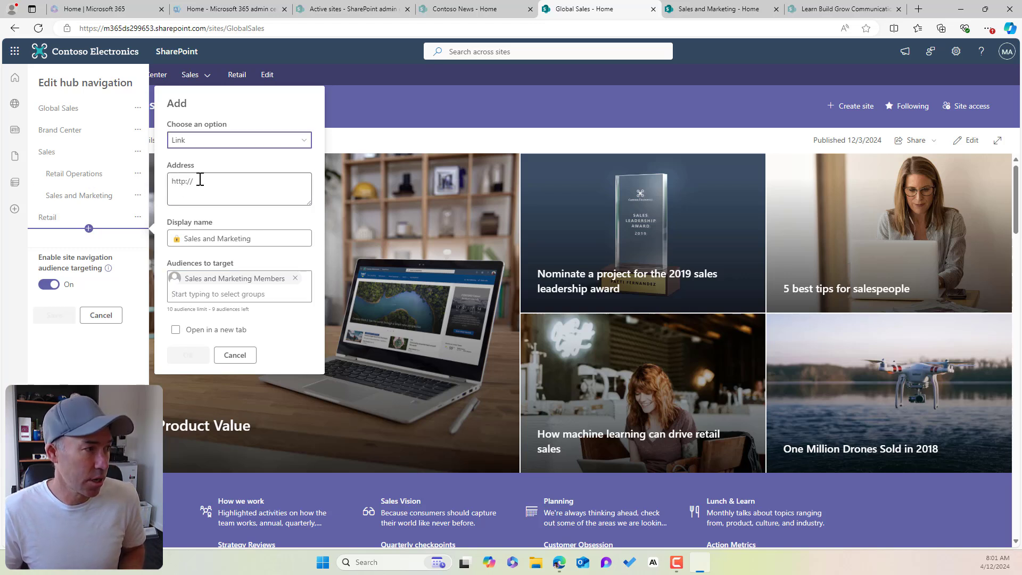
pyautogui.write('https://m365ds299653.sharepoint.com/sites/salesandmarketing')
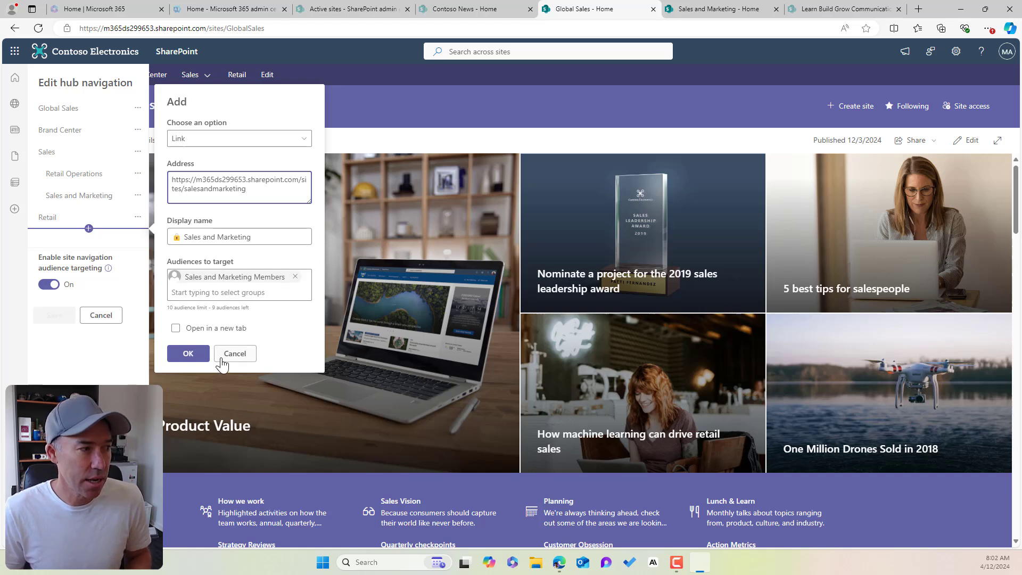
pyautogui.click(188, 353)
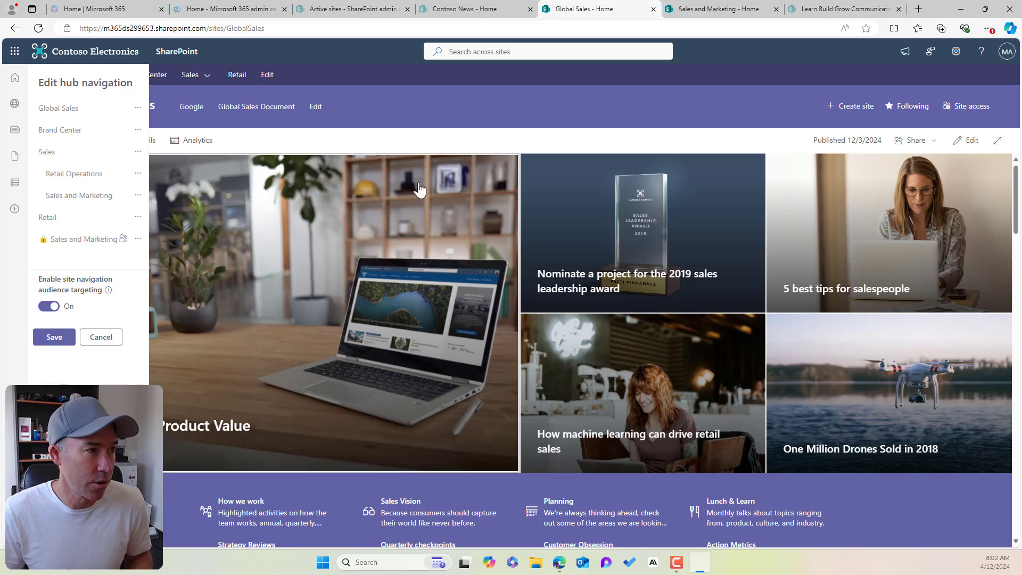
# Save the hub navigation and view the Sales and Marketing group's members
pyautogui.click(54, 337)
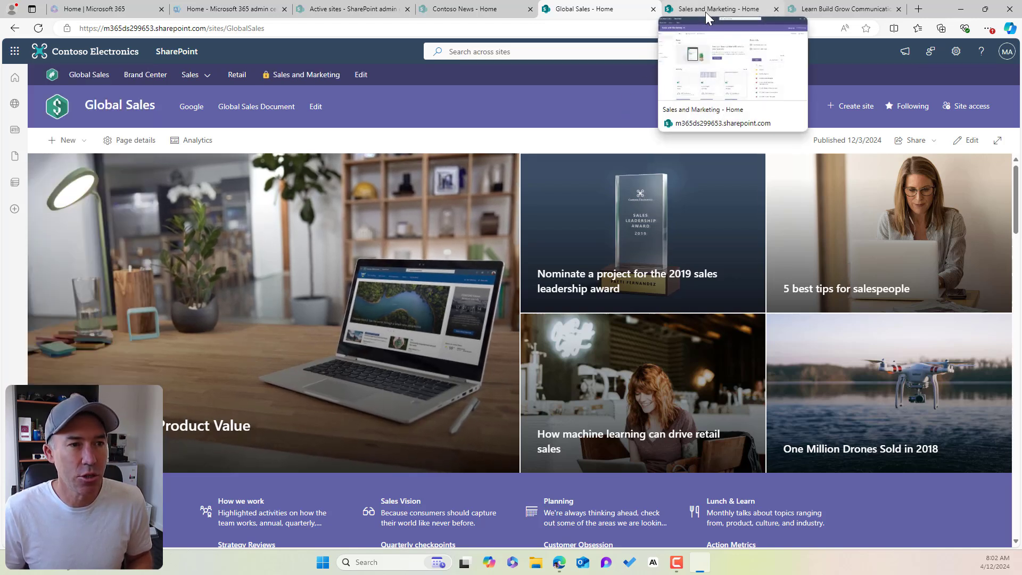
pyautogui.click(717, 9)
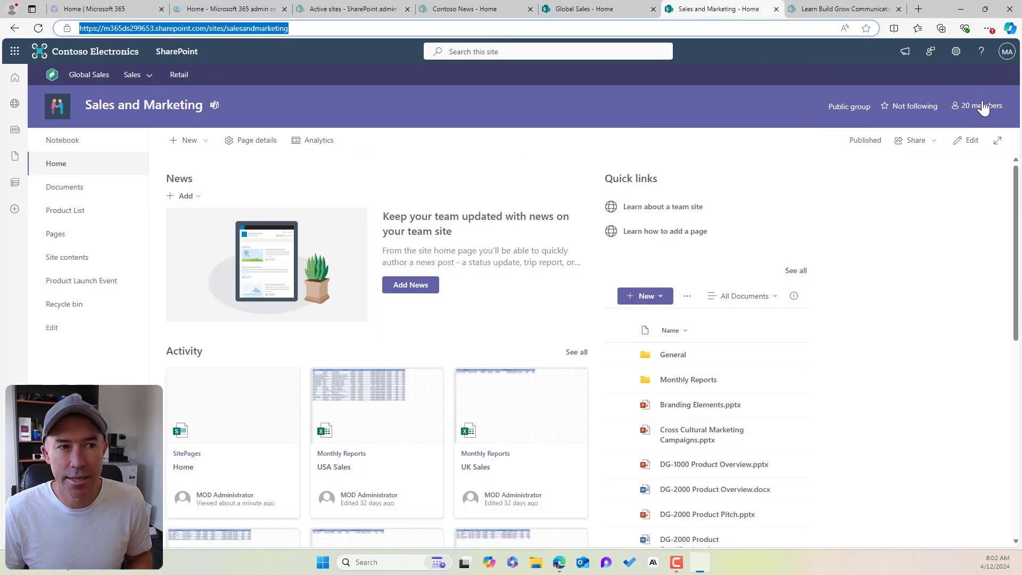
pyautogui.click(982, 106)
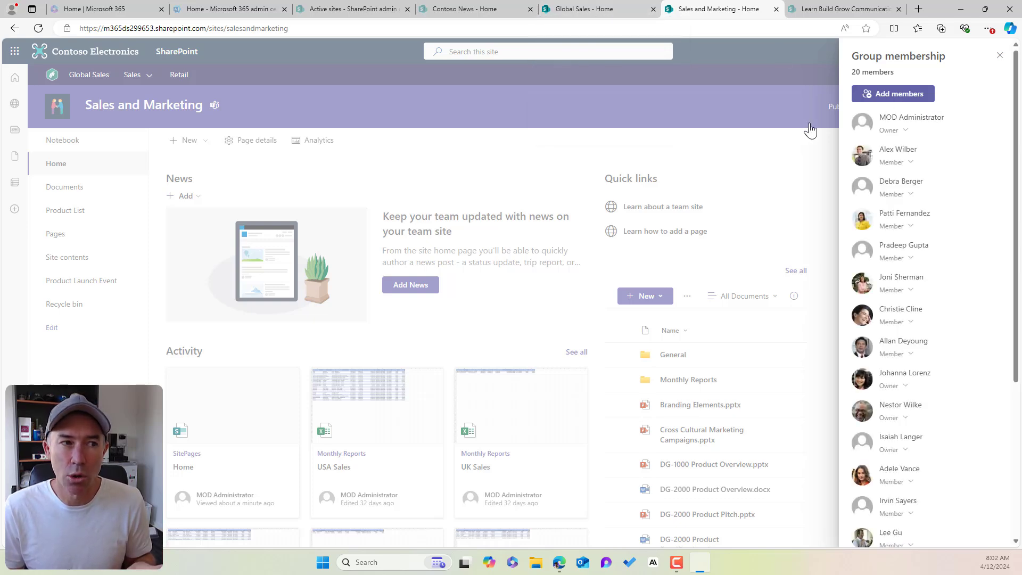
pyautogui.moveTo(830, 352)
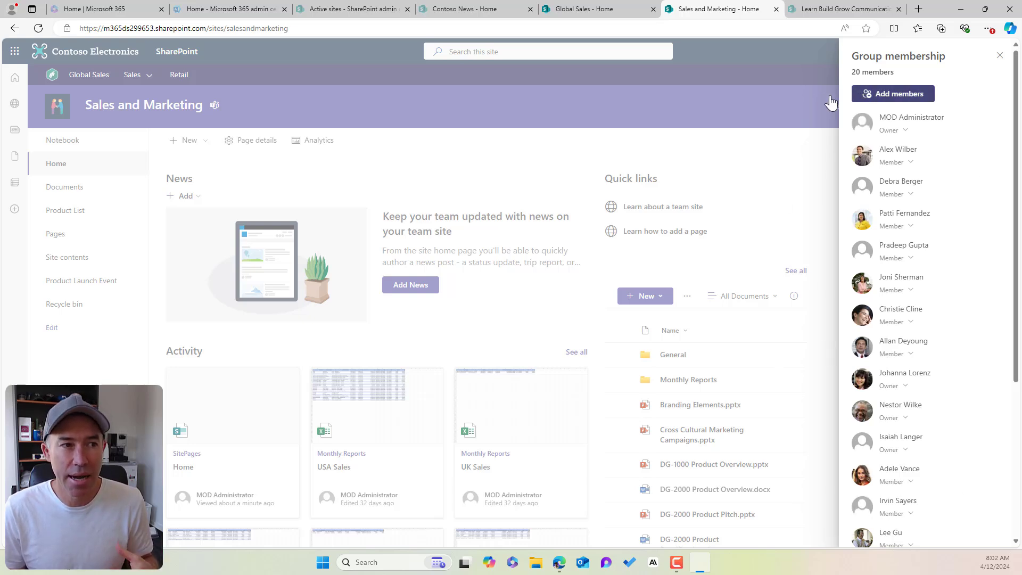
pyautogui.click(594, 9)
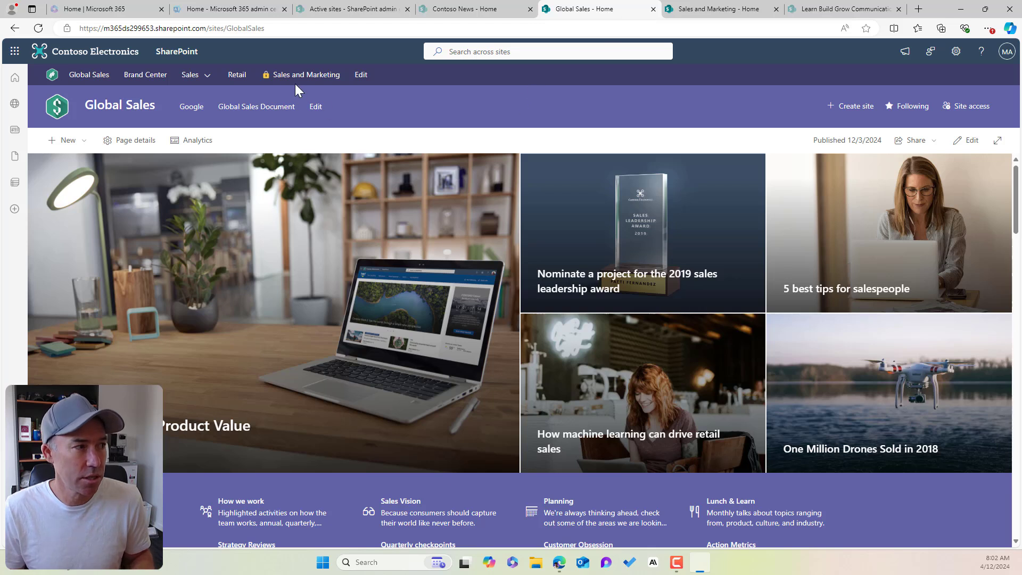
pyautogui.moveTo(310, 94)
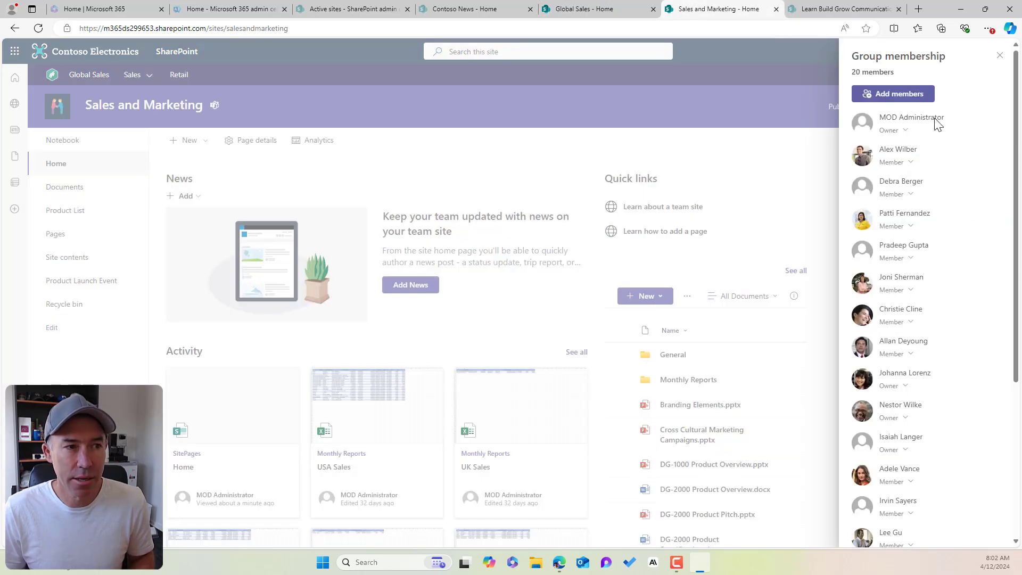
pyautogui.moveTo(915, 169)
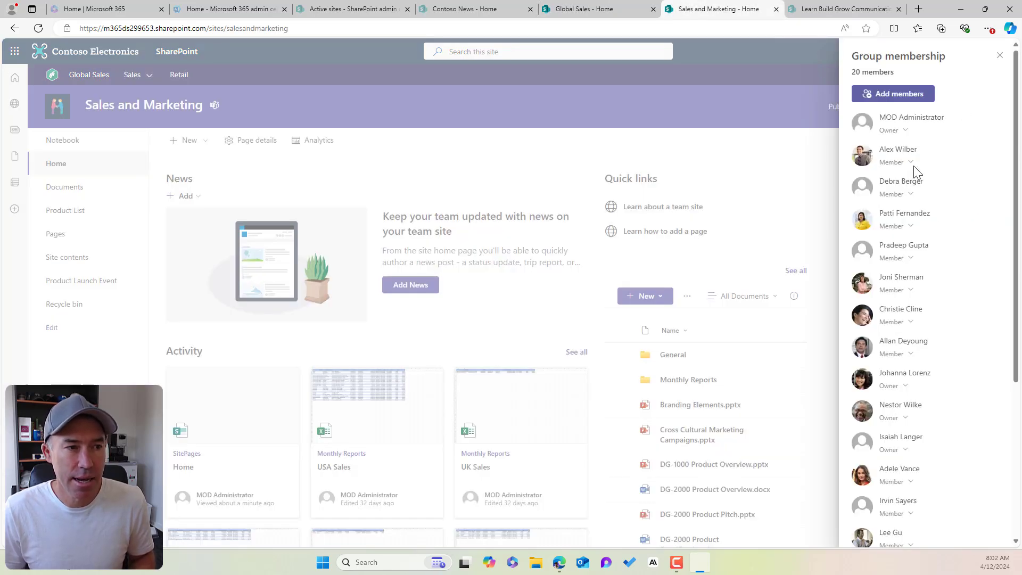
pyautogui.moveTo(908, 137)
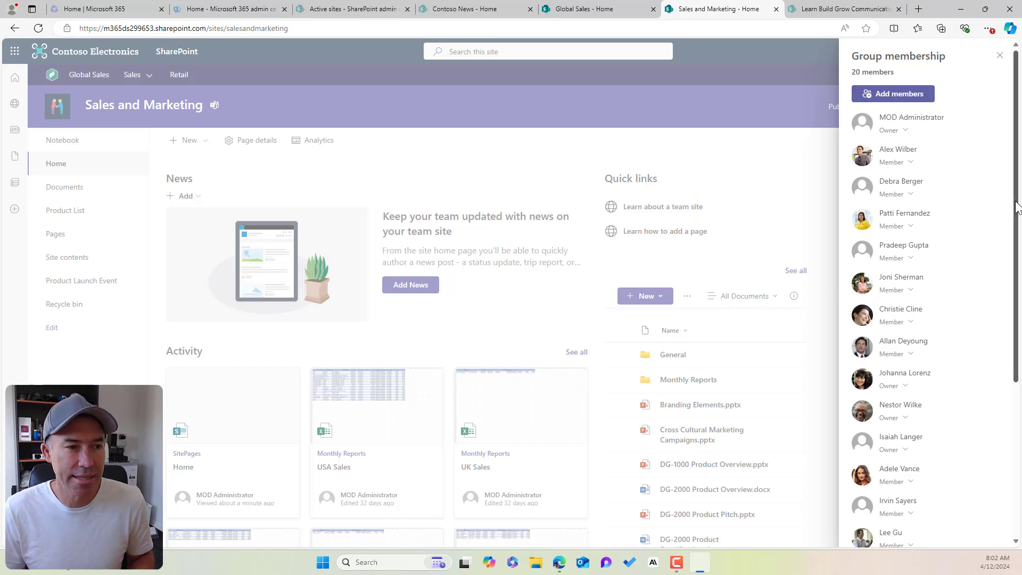
# Scroll down the Sales and Marketing group membership list
pyautogui.scroll(-3)
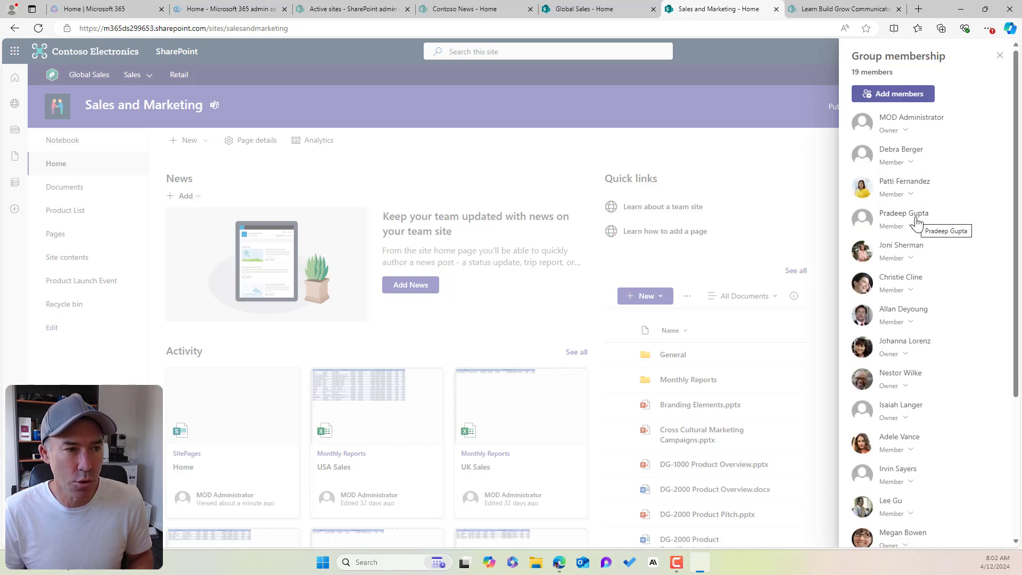
pyautogui.moveTo(596, 147)
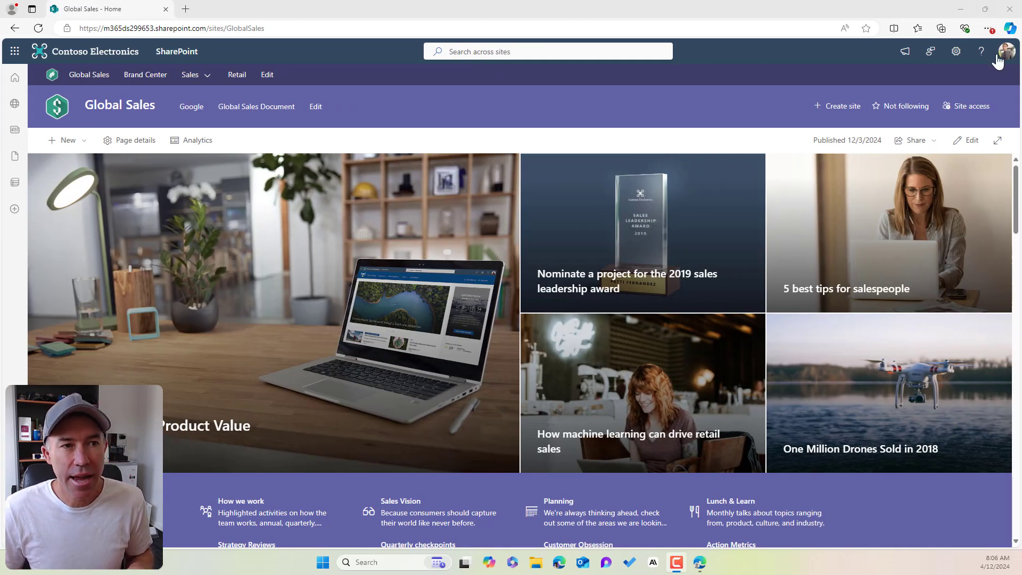
pyautogui.moveTo(119, 110)
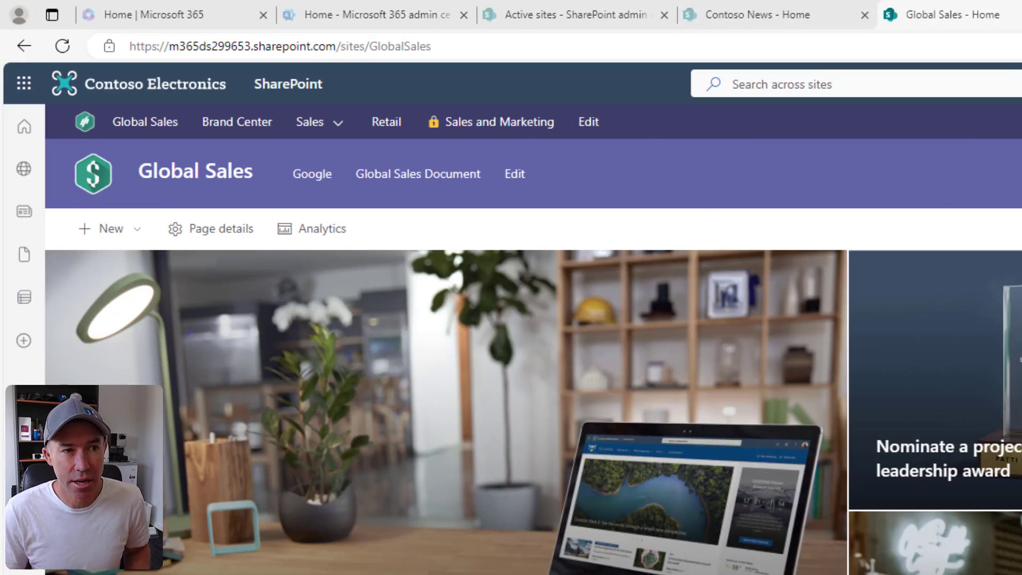
pyautogui.moveTo(526, 149)
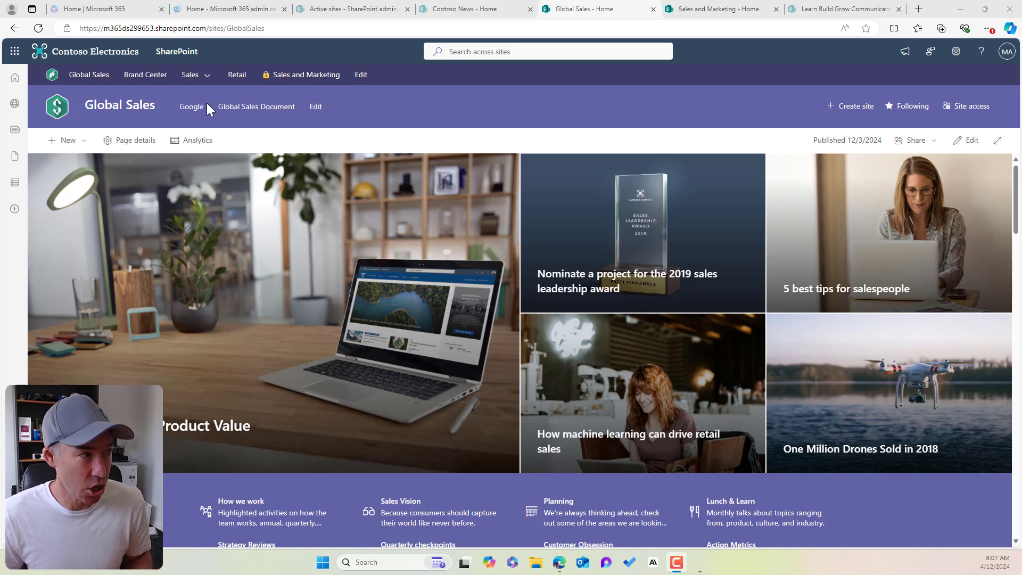
pyautogui.moveTo(309, 121)
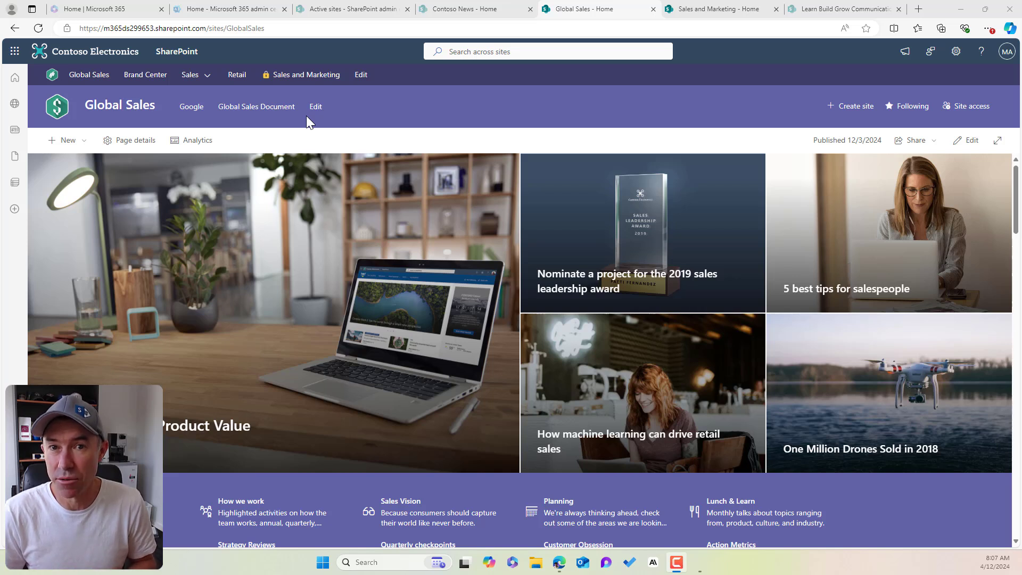
pyautogui.moveTo(361, 76)
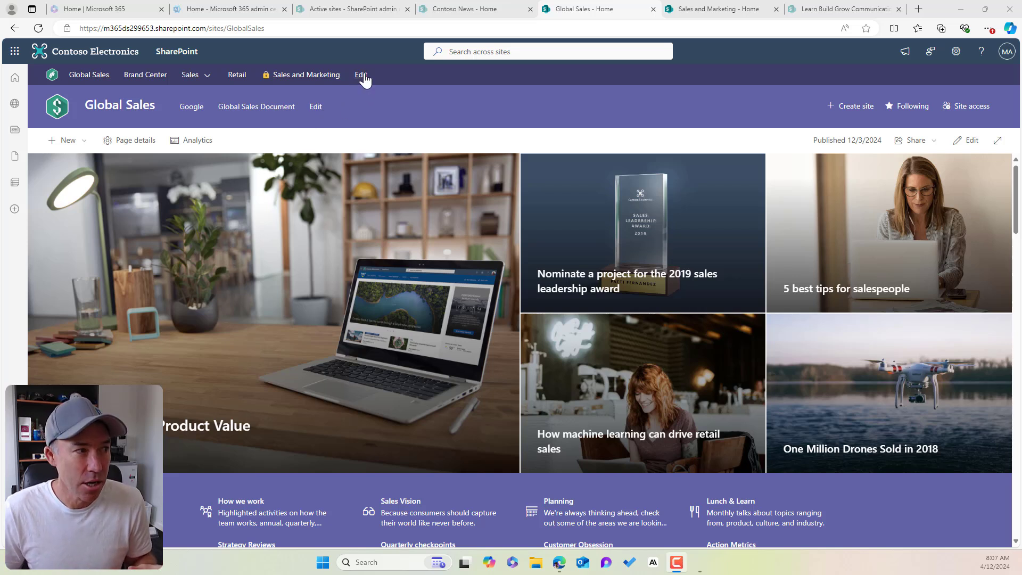
# Open Edit hub navigation on Global Sales to review the padlock link
pyautogui.click(358, 74)
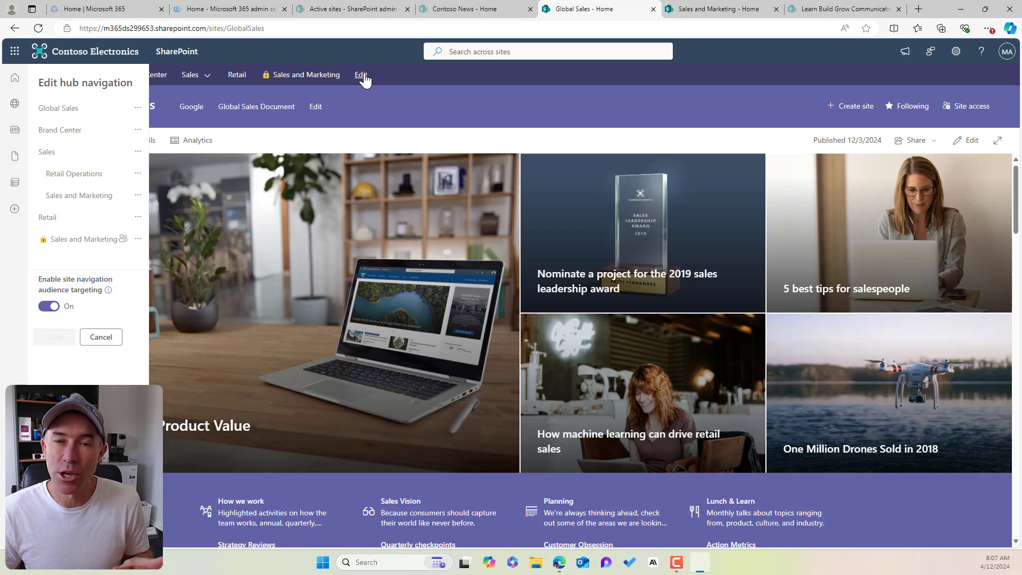
pyautogui.moveTo(139, 230)
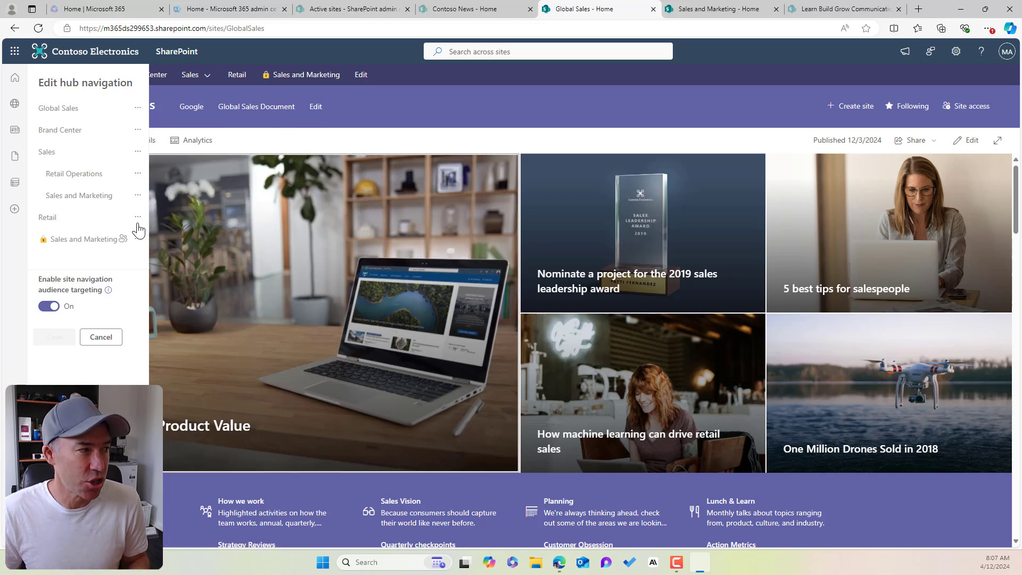
pyautogui.moveTo(123, 239)
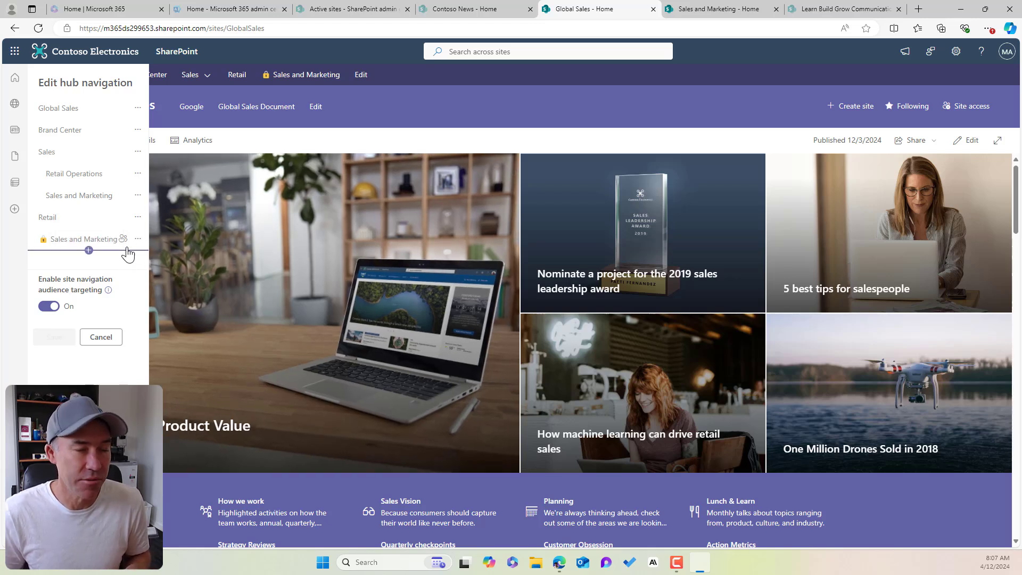
pyautogui.moveTo(88, 250)
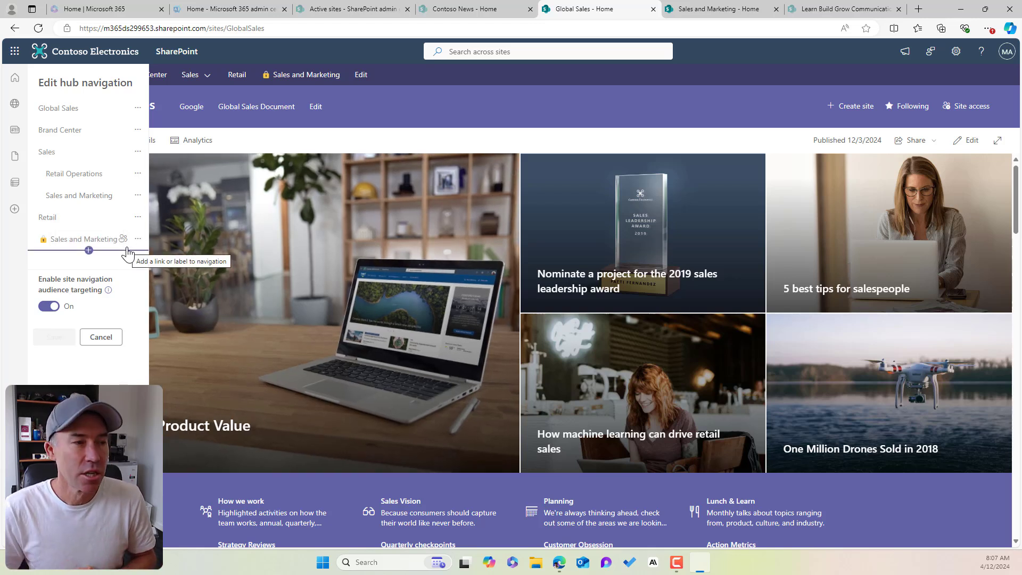